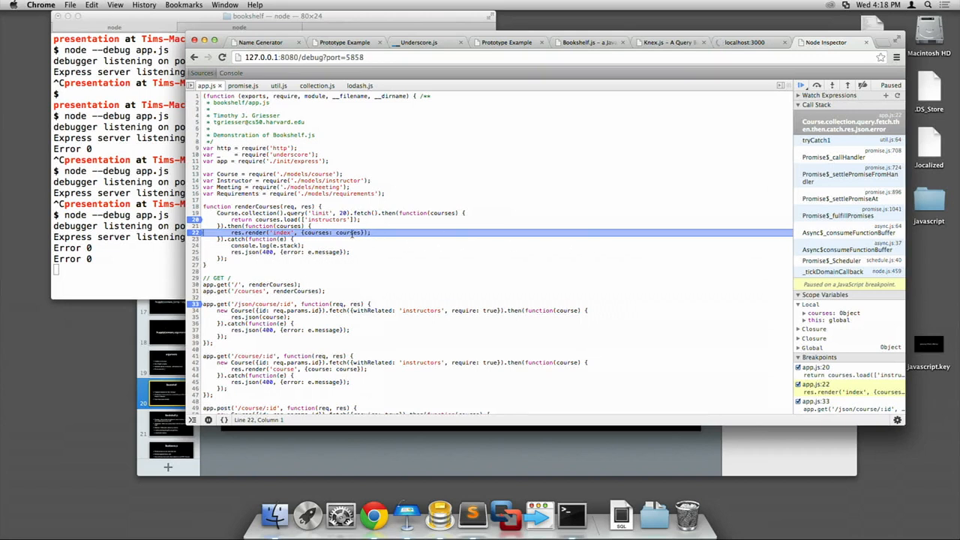
mouse_move(348, 232)
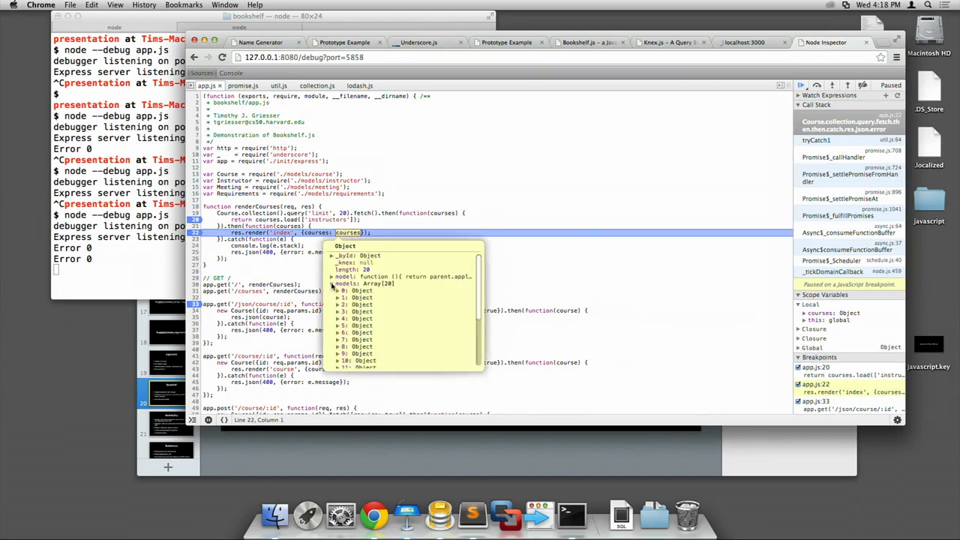
Step: Examine the courses variable at the renderCourses breakpoint, showing its 20 loaded models
left_click(333, 291)
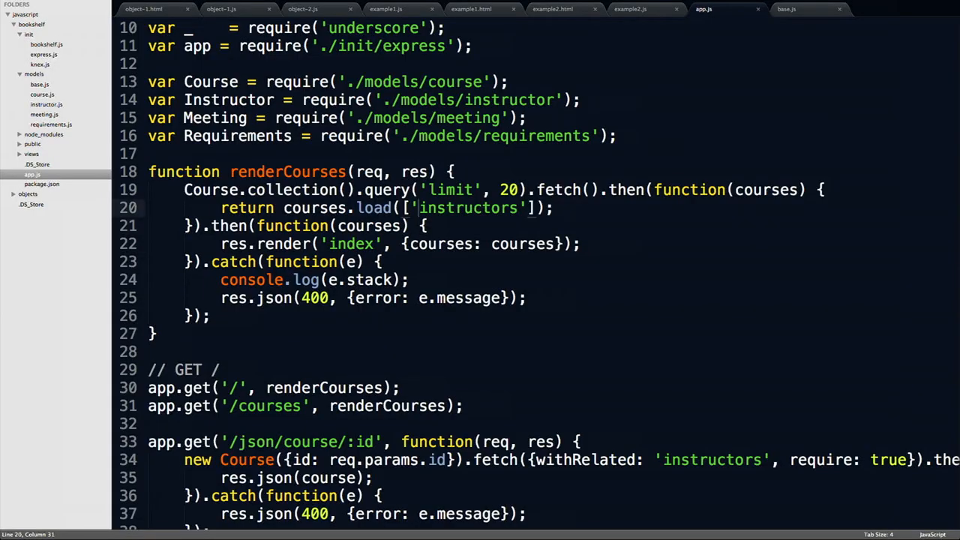
Step: Scroll app.js down to the /json/course/:id route and switch to the browser
scroll("down", 3)
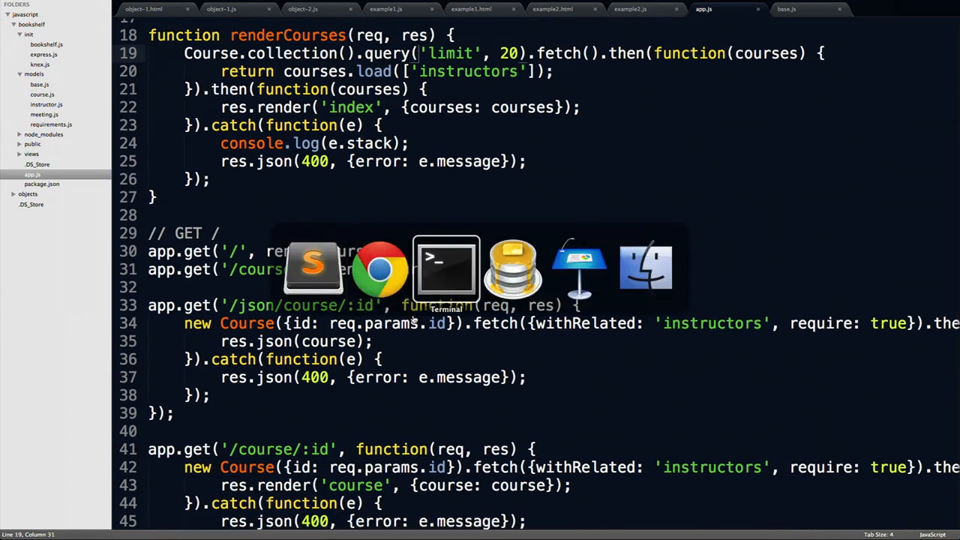
left_click(446, 267)
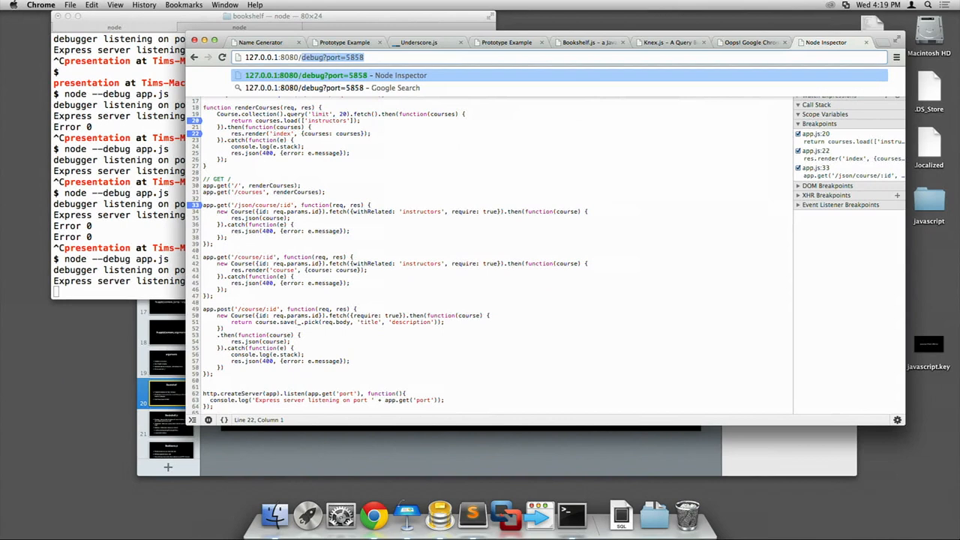
Step: Point the address bar at 127.0.0.1:8080/course/ and restart the server with node --debug app.js
type("127.0.0.1:8080/course/")
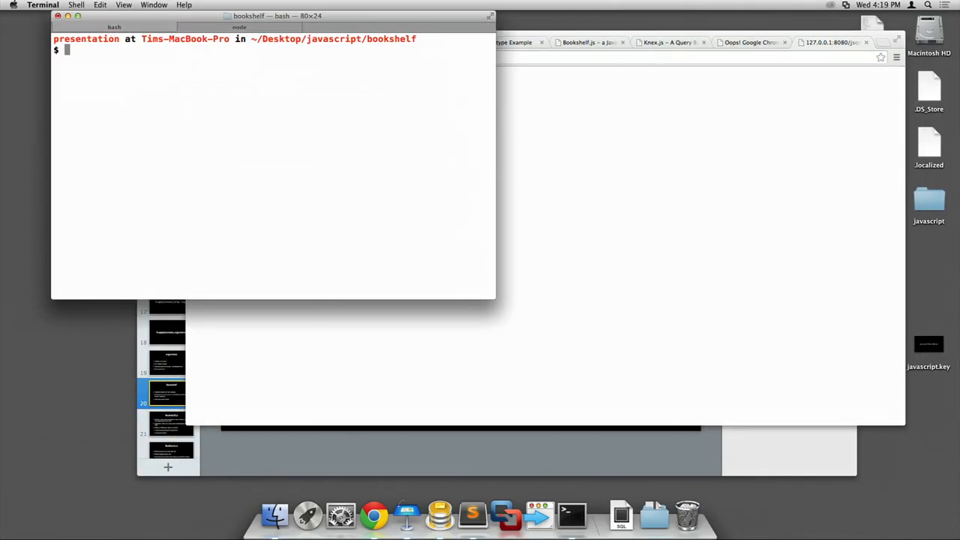
type("node --debug app.js")
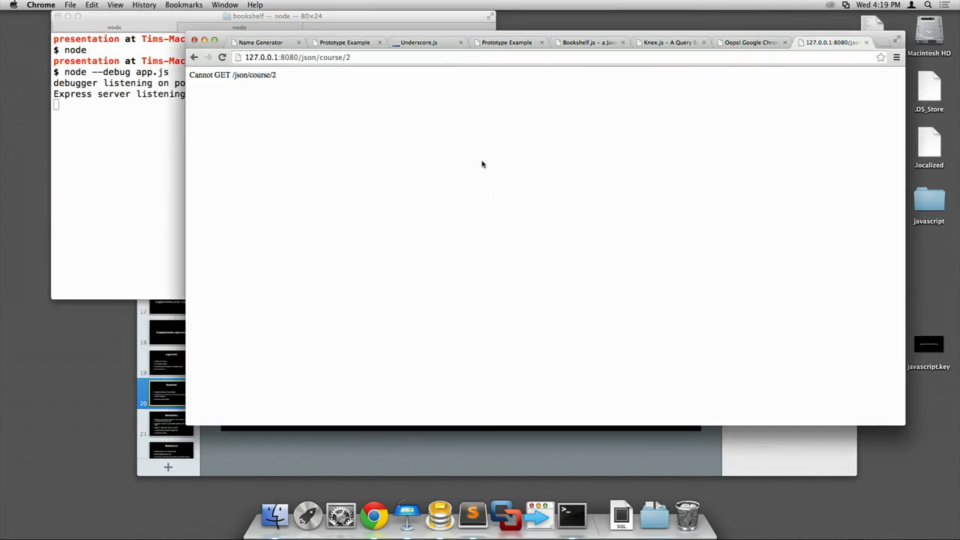
Step: Load the localhost:3000 course list and view /json/course/1 returning the course with its instructors
left_click(297, 57)
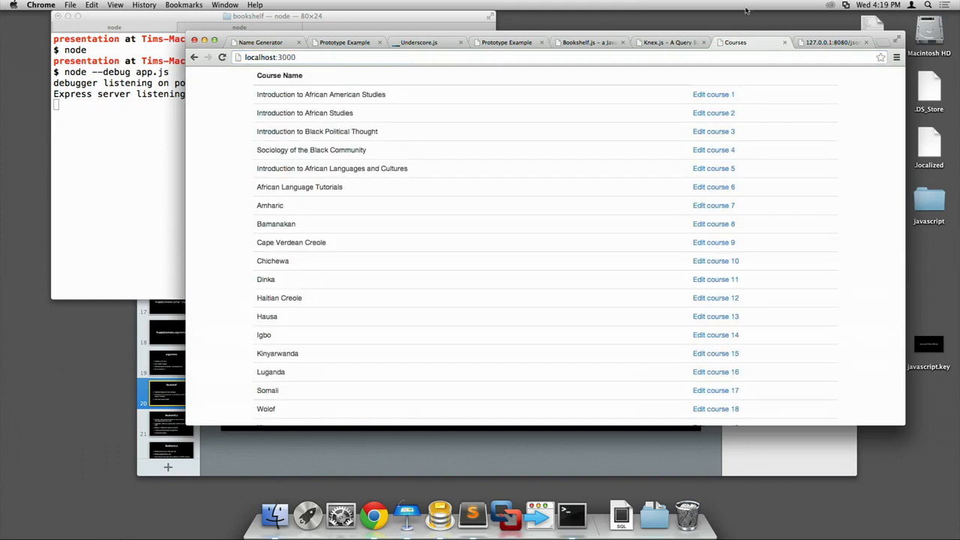
mouse_move(466, 75)
type("/json/course/1")
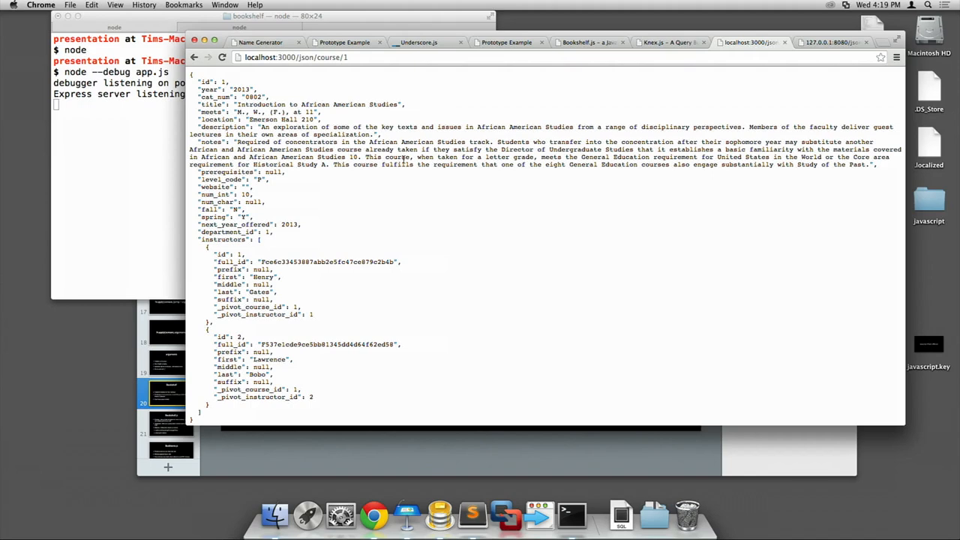
scroll("up", 3)
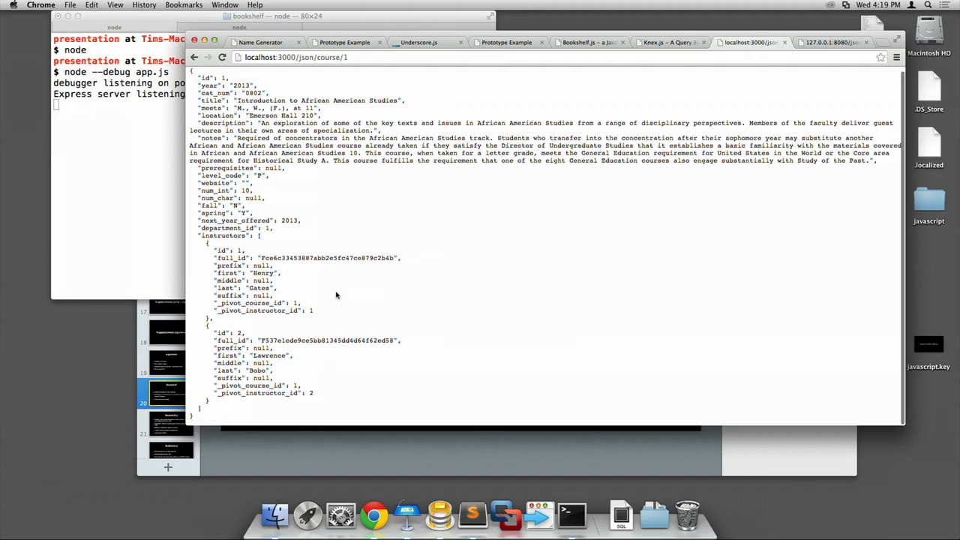
mouse_move(417, 252)
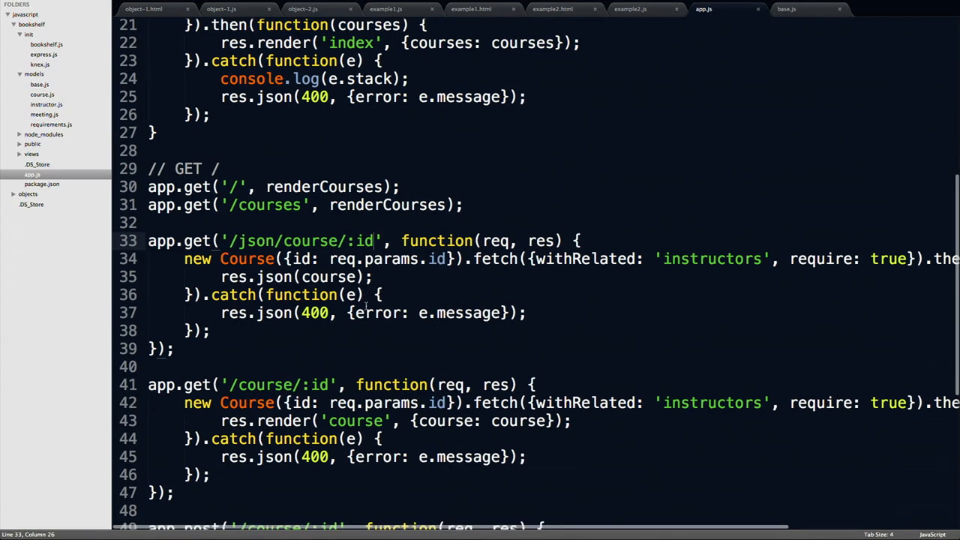
scroll("up", 3)
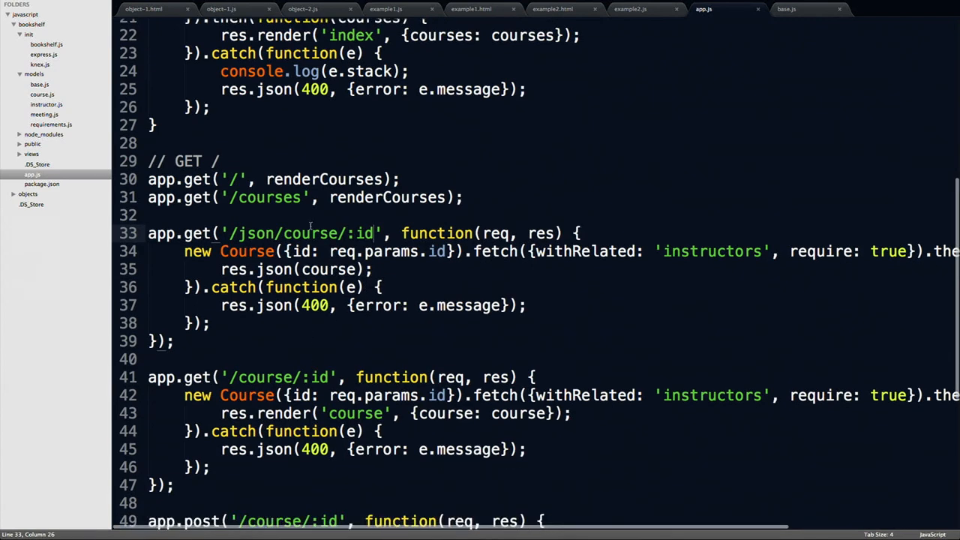